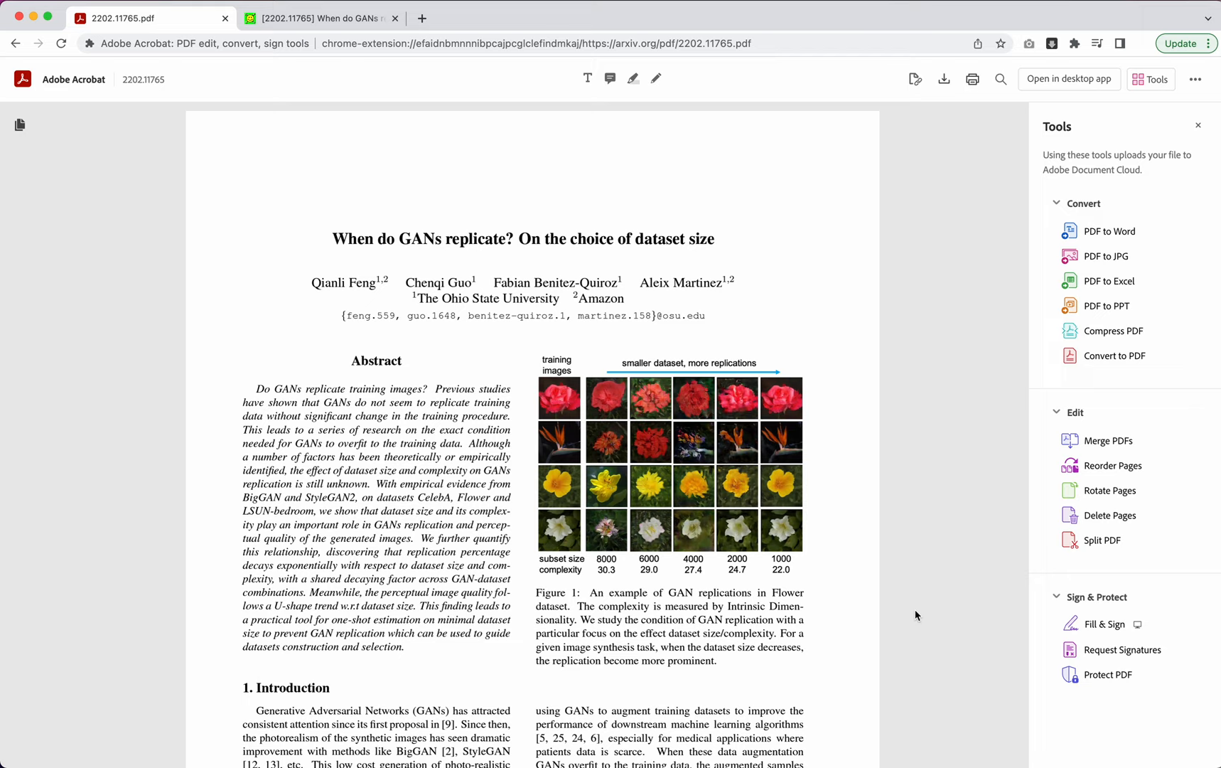
pyautogui.scroll(-3)
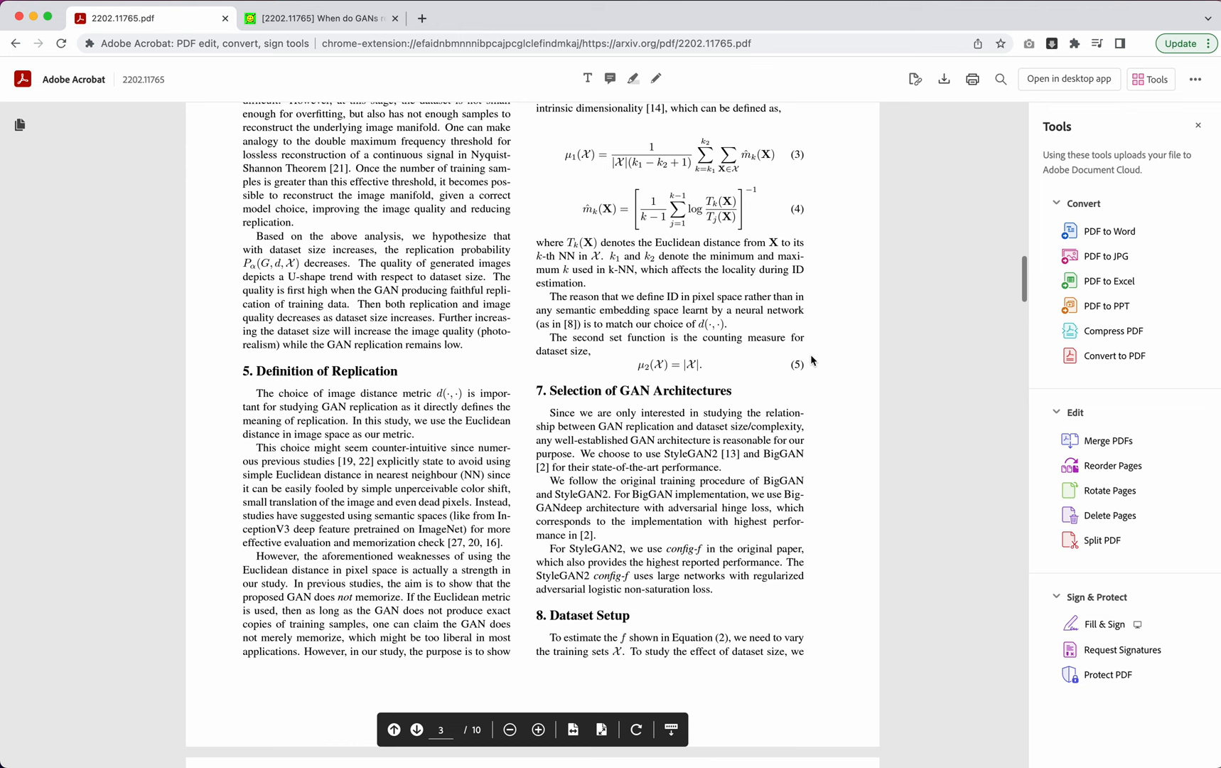
pyautogui.scroll(-3)
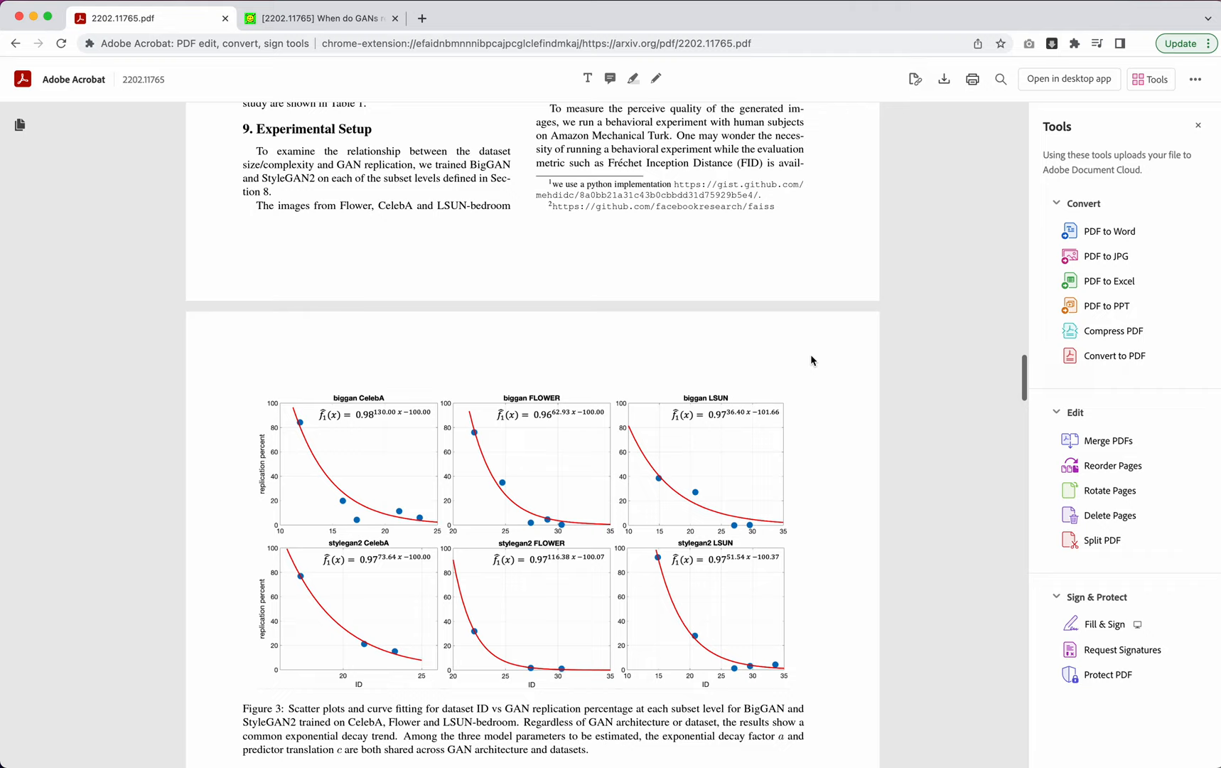
pyautogui.scroll(-3)
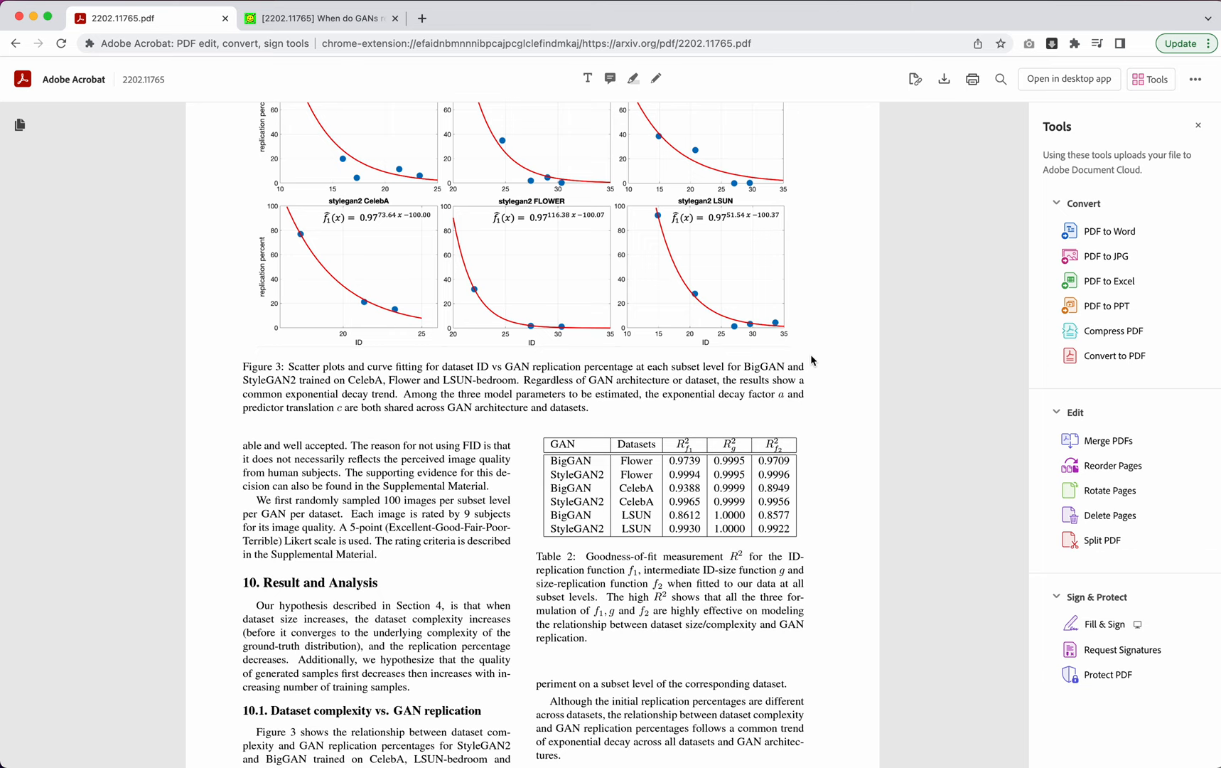